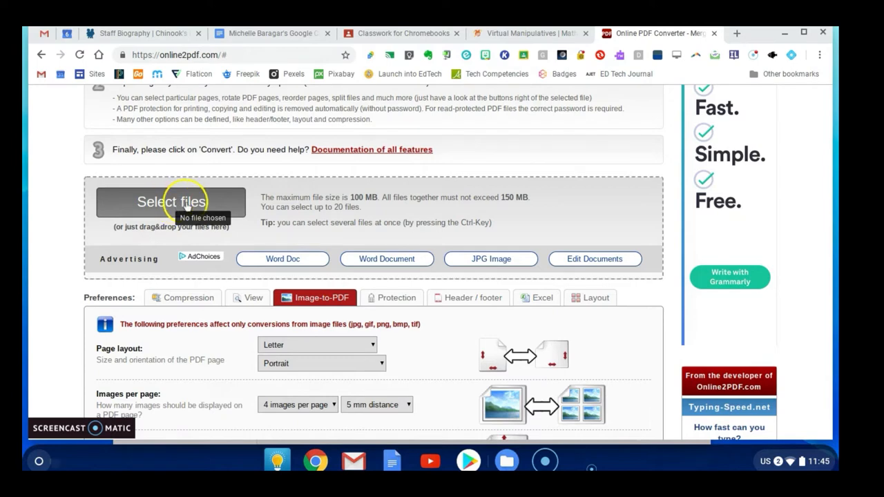
Step: Select seven class photos, including IMG_4024, IMG_1395, IMG_6811 and IMG_0317, for merging
left_click(171, 201)
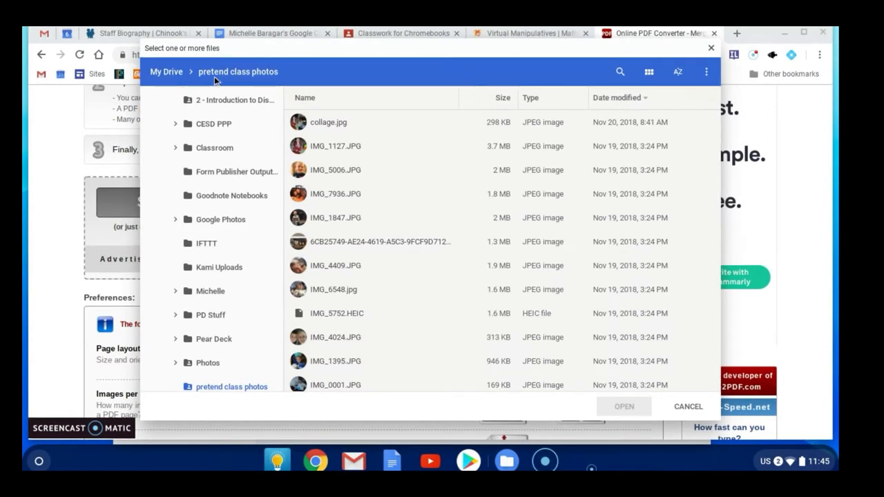
mouse_move(276, 78)
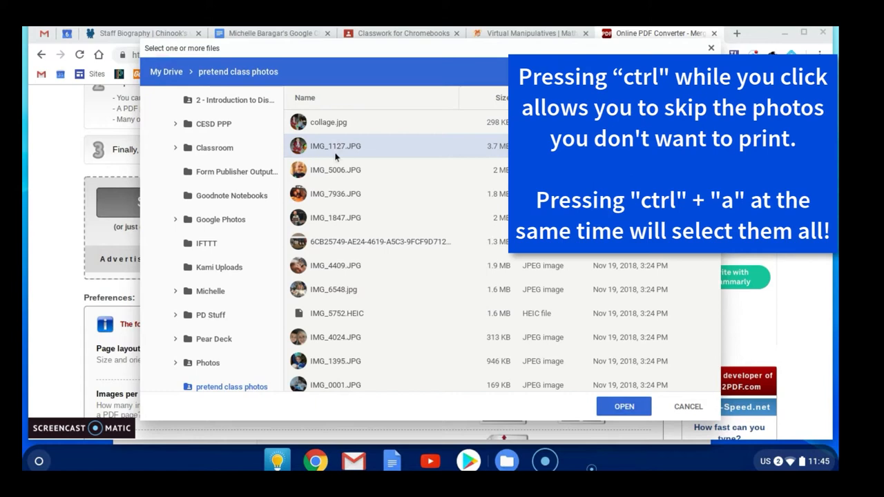
mouse_move(339, 181)
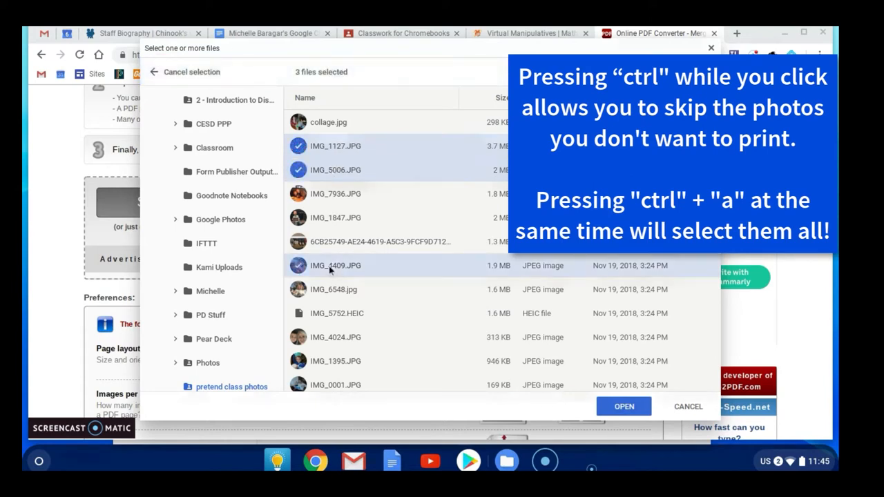
left_click(336, 337)
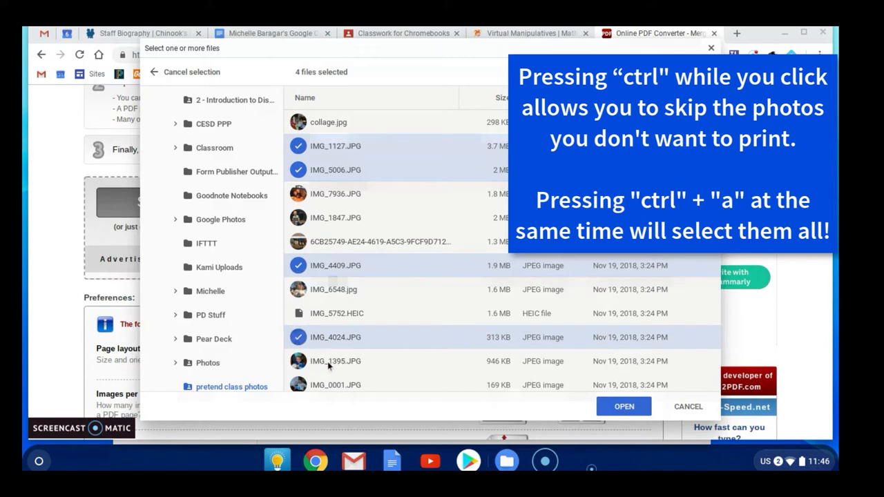
left_click(335, 361)
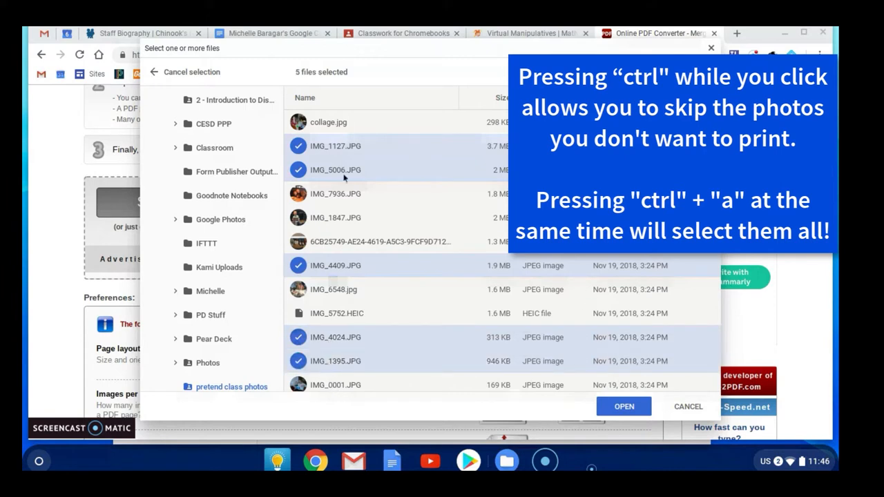
mouse_move(348, 205)
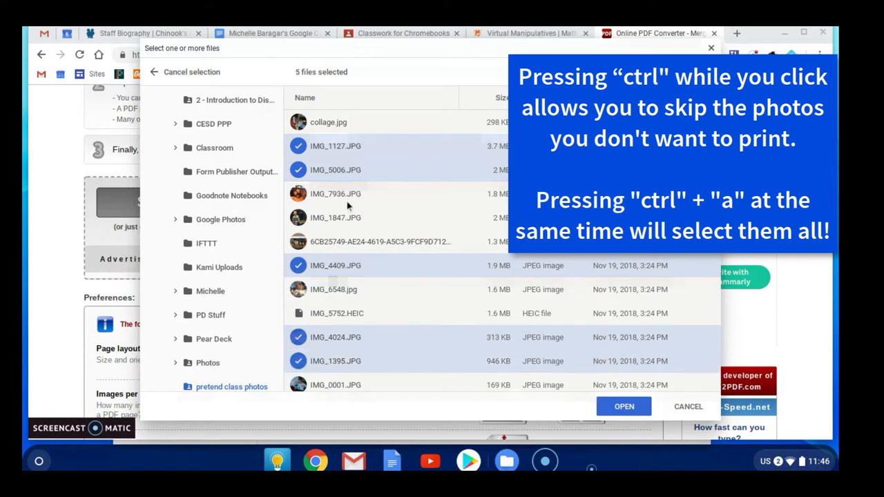
scroll("down", 3)
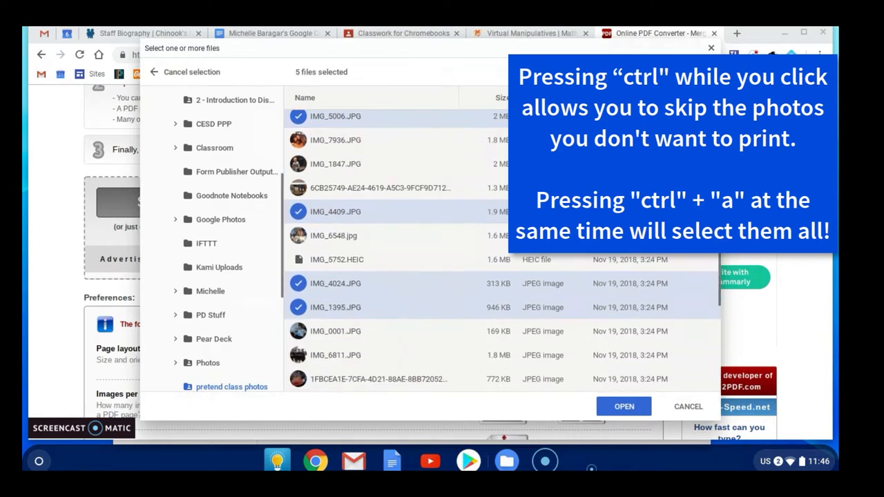
scroll("down", 3)
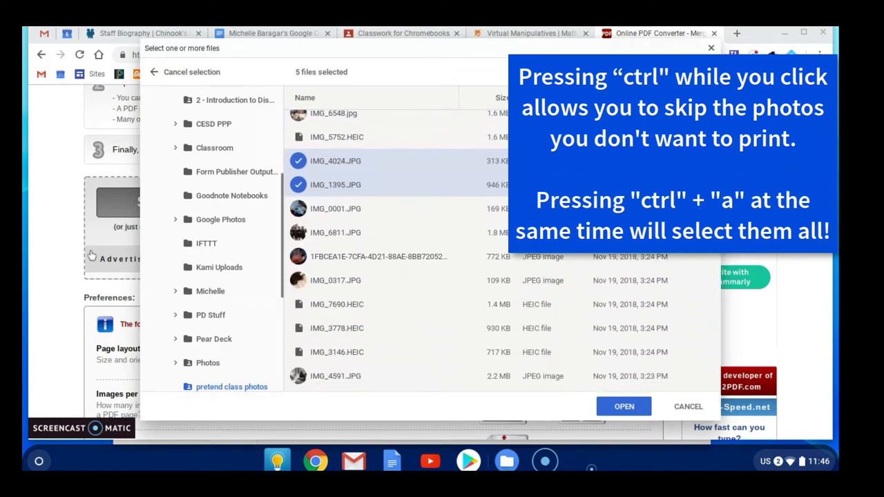
left_click(336, 233)
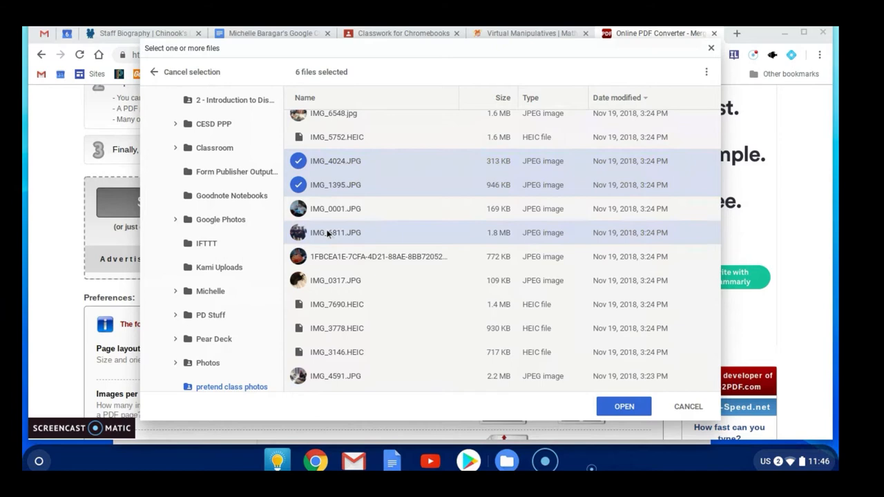
left_click(624, 406)
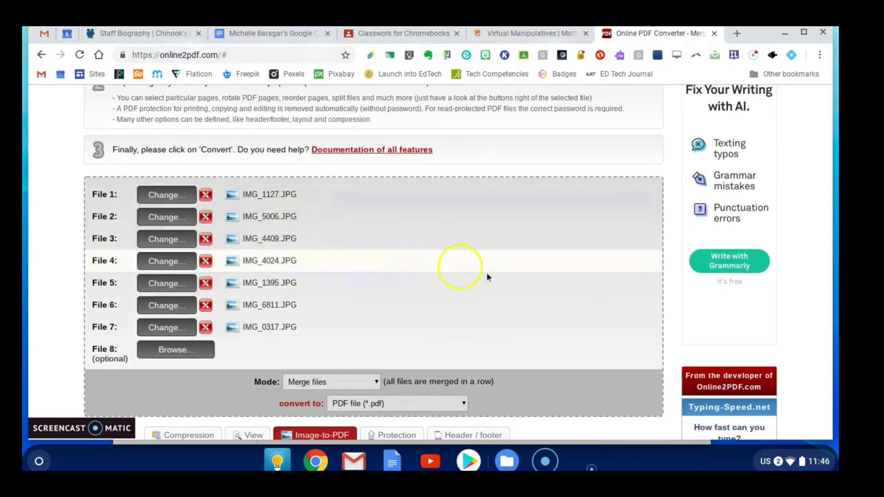
Step: Keep Letter pages with four images each, orient images landscape when rotating right, and convert
scroll("down", 3)
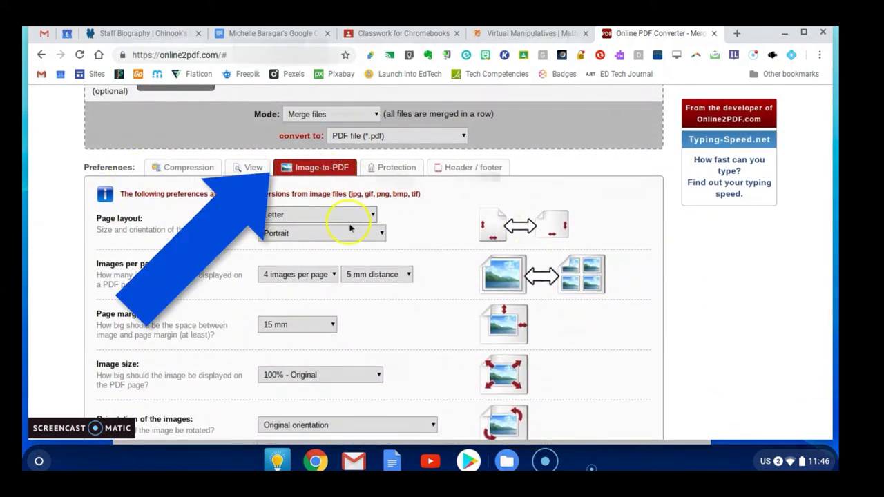
left_click(372, 214)
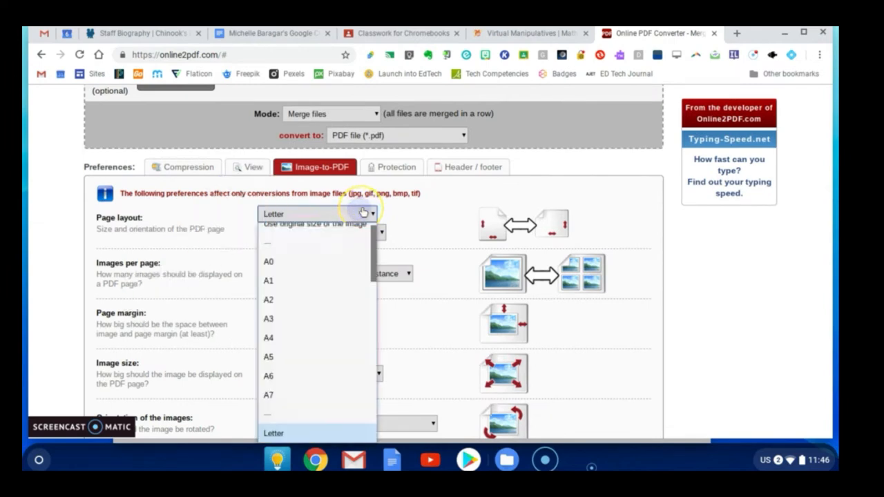
left_click(273, 433)
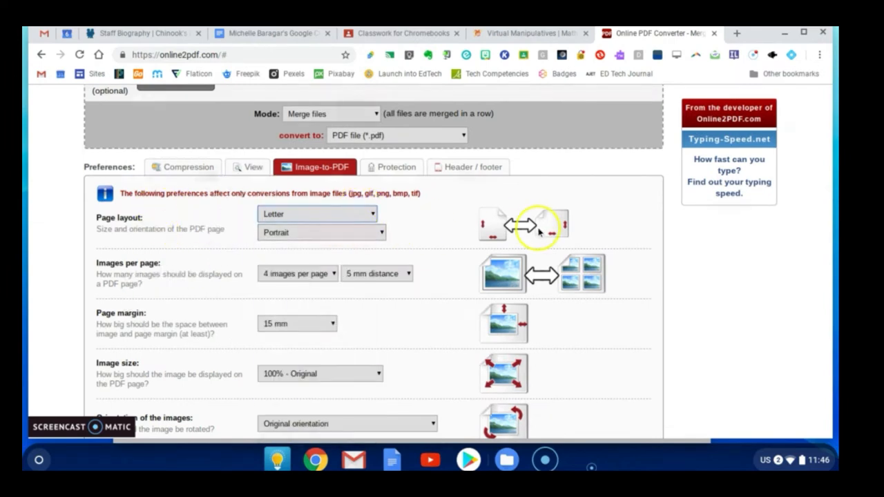
mouse_move(464, 229)
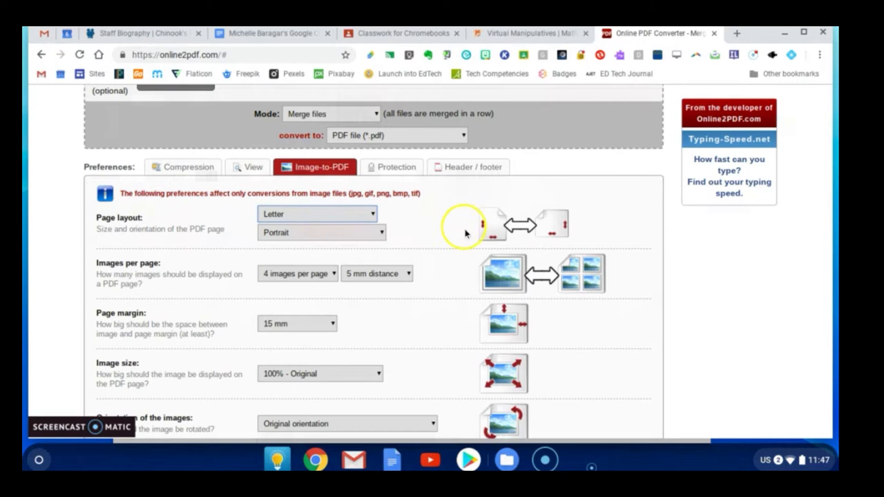
scroll("down", 3)
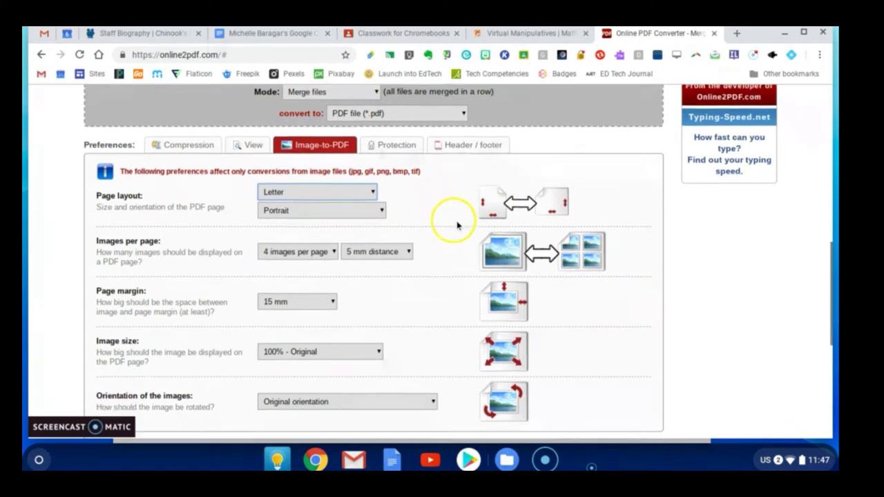
scroll("down", 3)
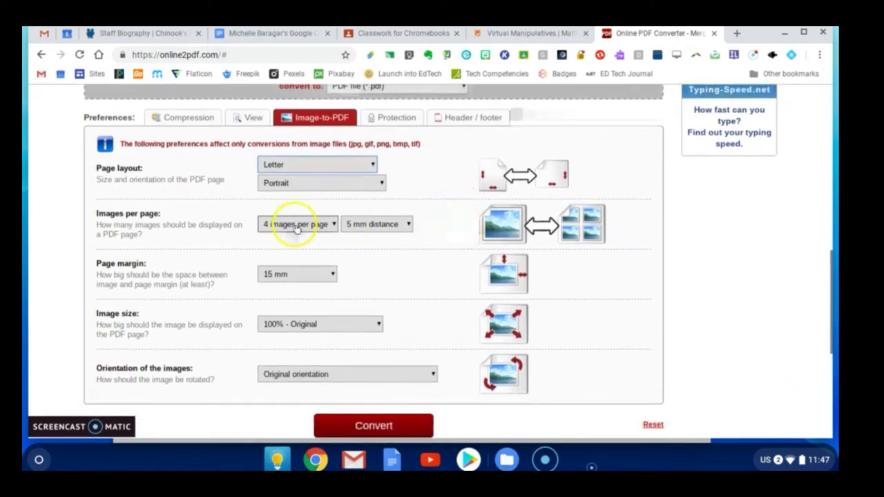
left_click(297, 224)
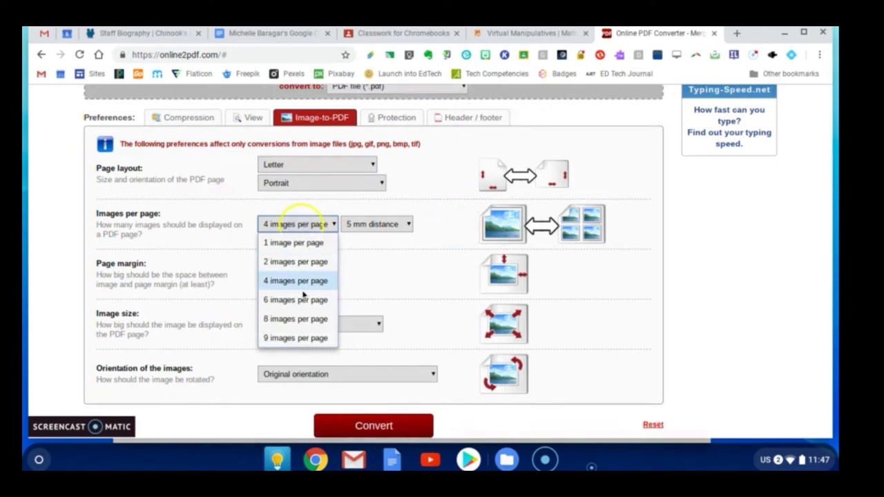
left_click(295, 281)
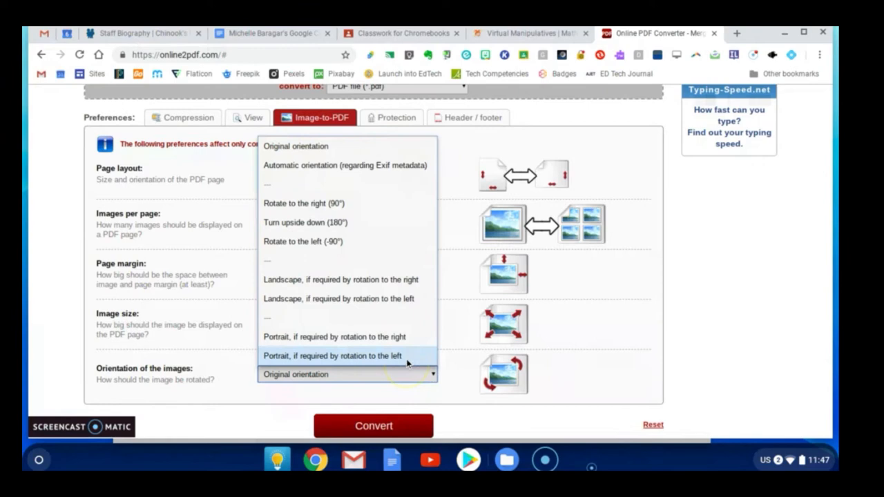
mouse_move(408, 351)
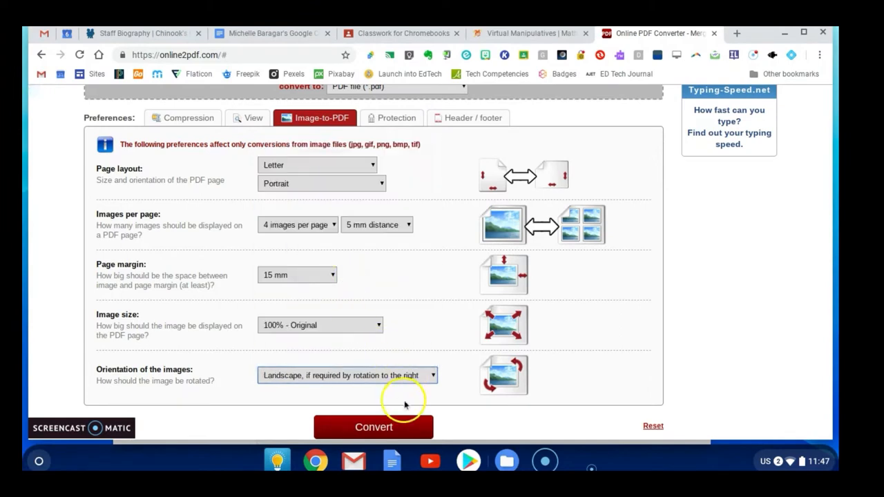
left_click(345, 375)
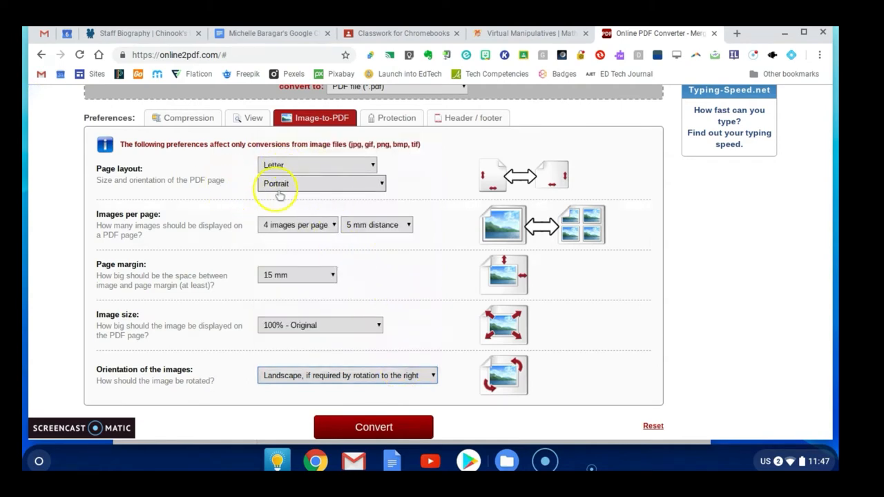
mouse_move(264, 395)
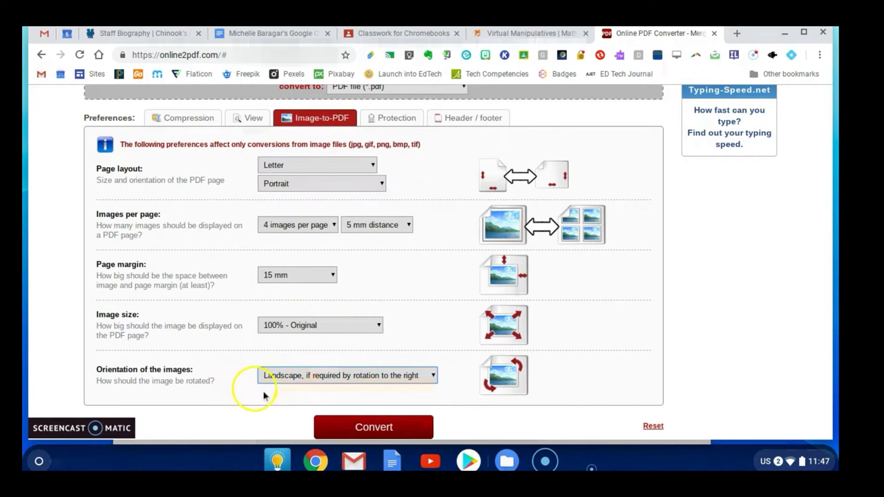
mouse_move(337, 397)
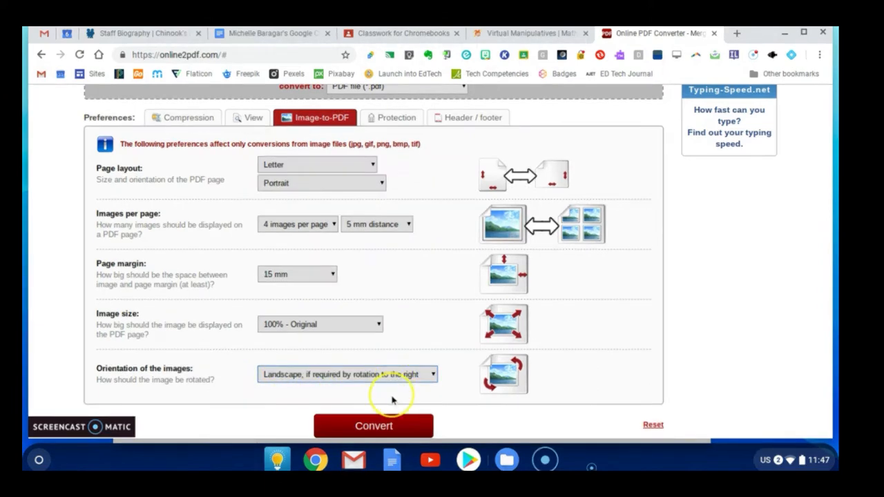
mouse_move(454, 431)
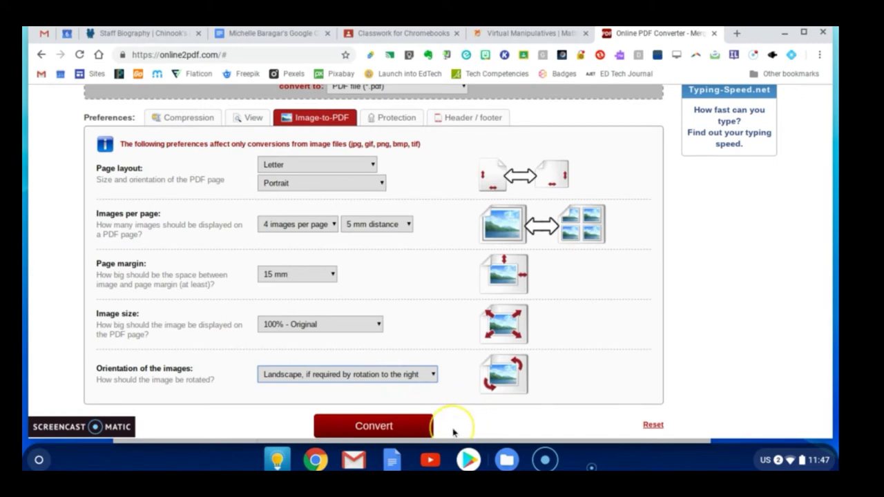
left_click(373, 426)
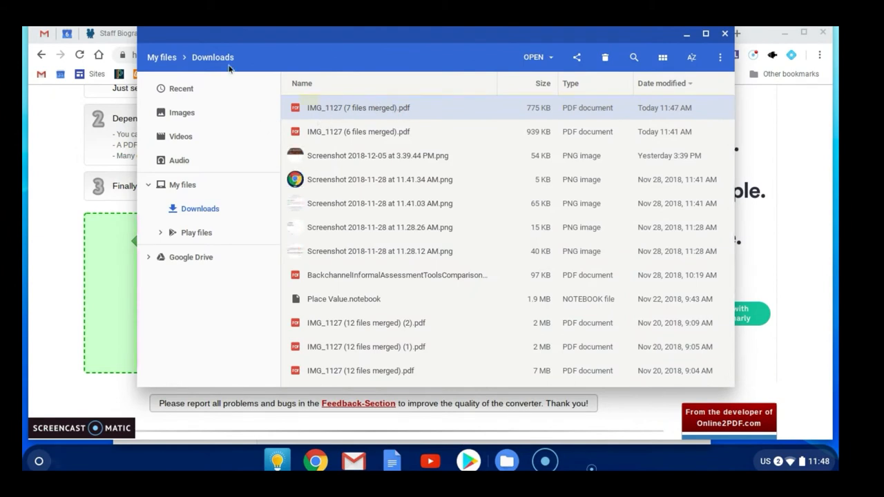
mouse_move(305, 112)
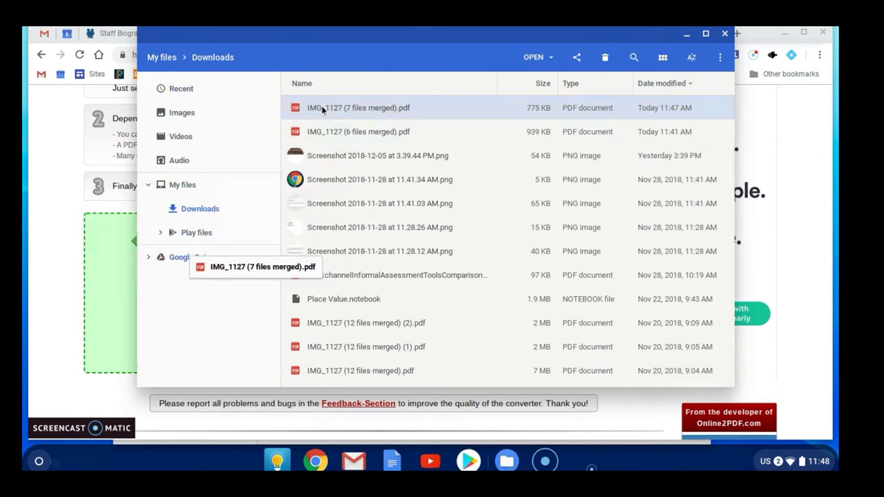
mouse_move(414, 29)
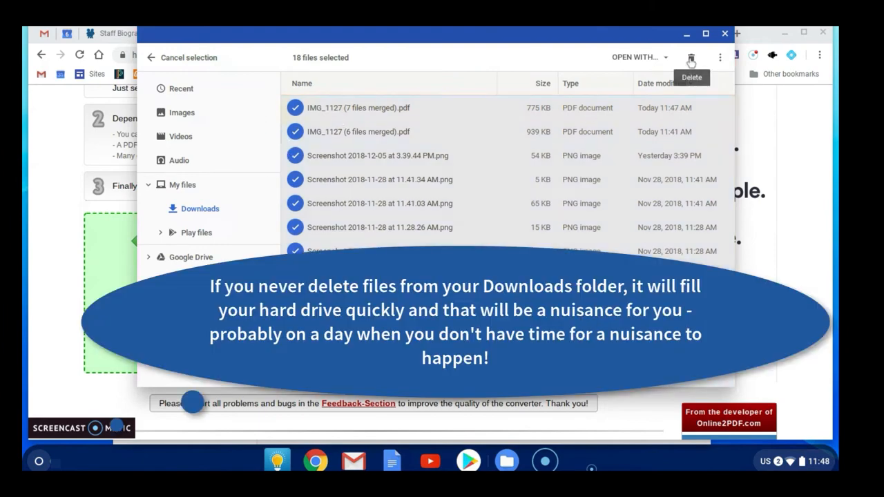
left_click(692, 56)
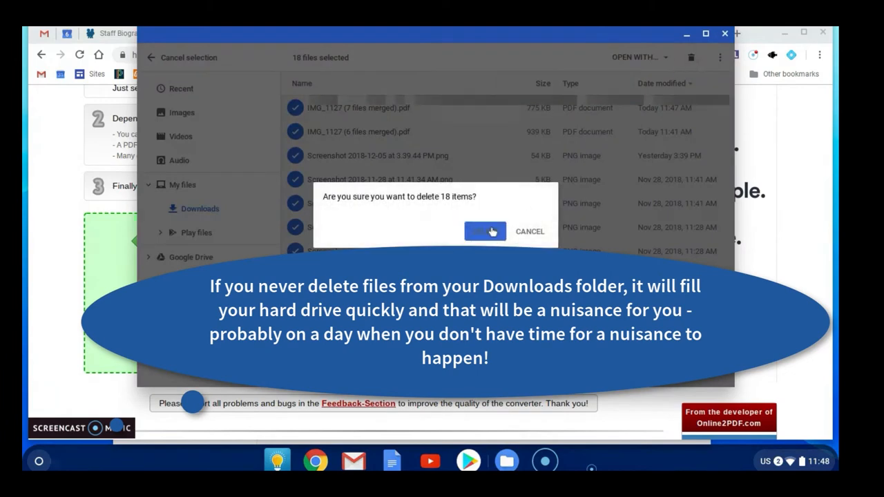
left_click(485, 231)
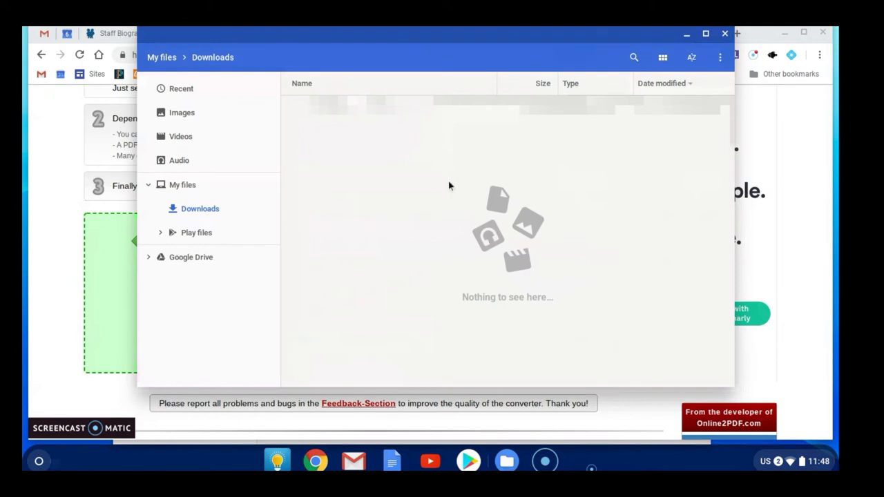
mouse_move(197, 258)
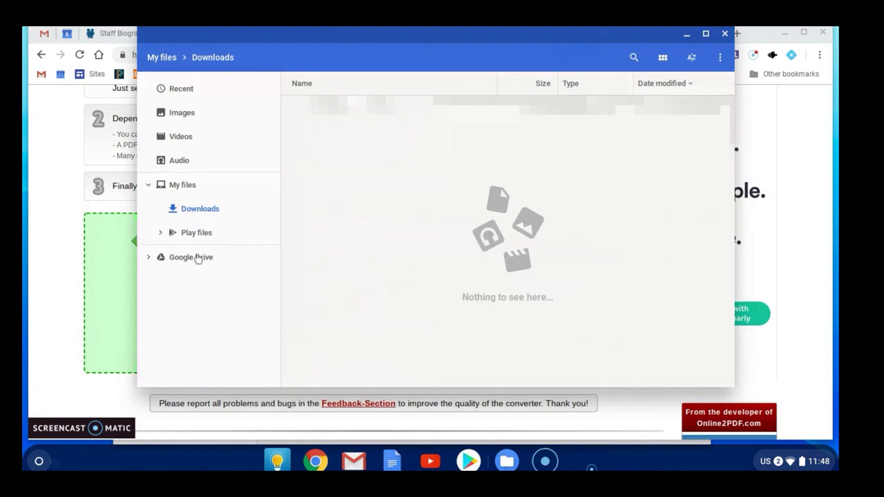
mouse_move(188, 264)
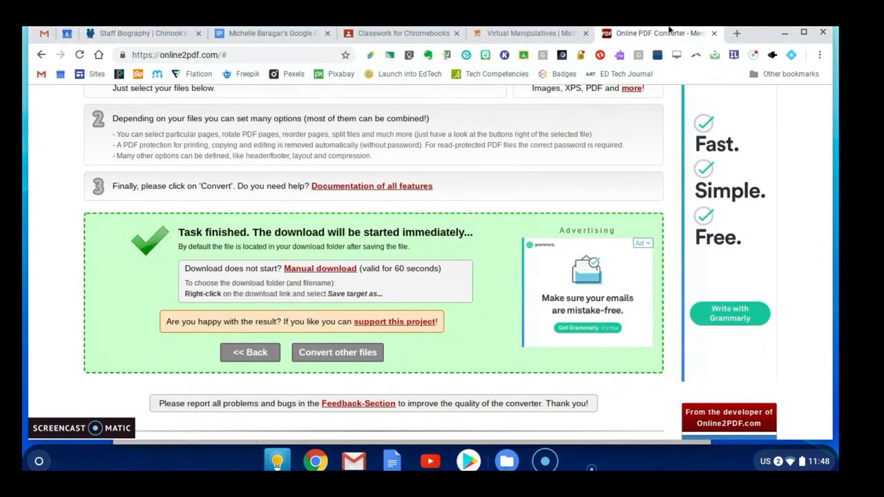
mouse_move(740, 33)
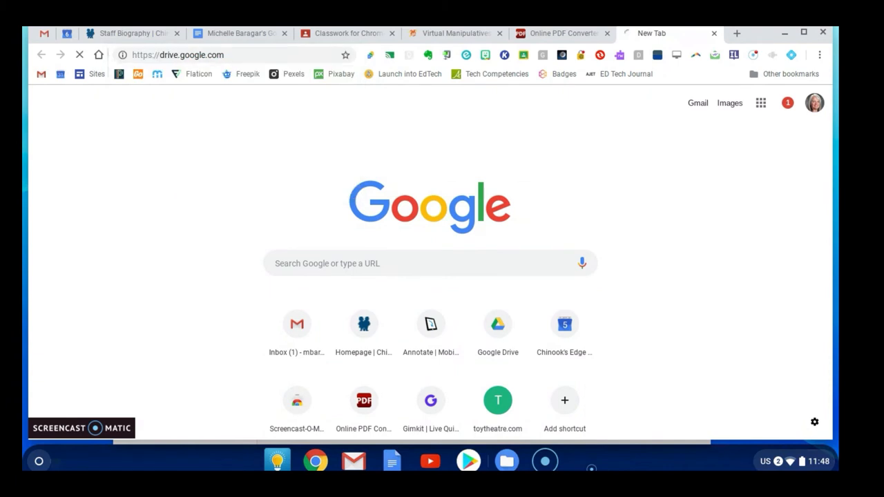
Step: Go to Google Drive and select IMG_1127 (7 files merged).pdf in My Drive
left_click(498, 323)
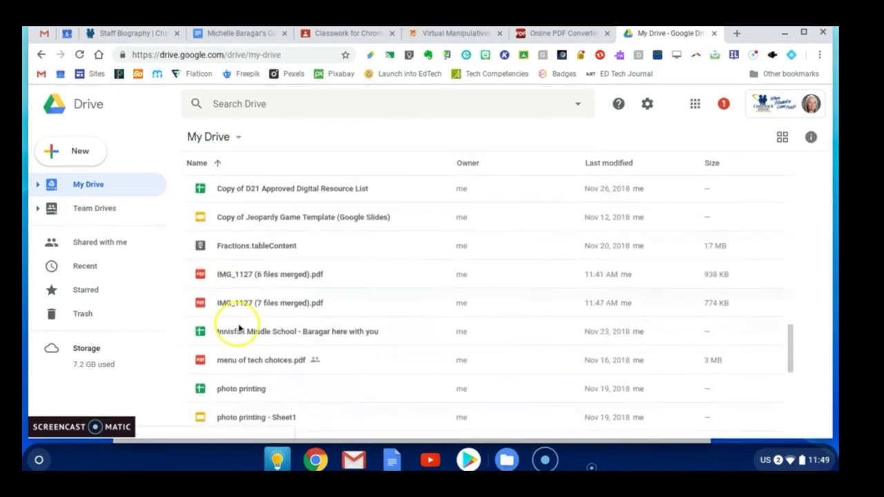
mouse_move(297, 303)
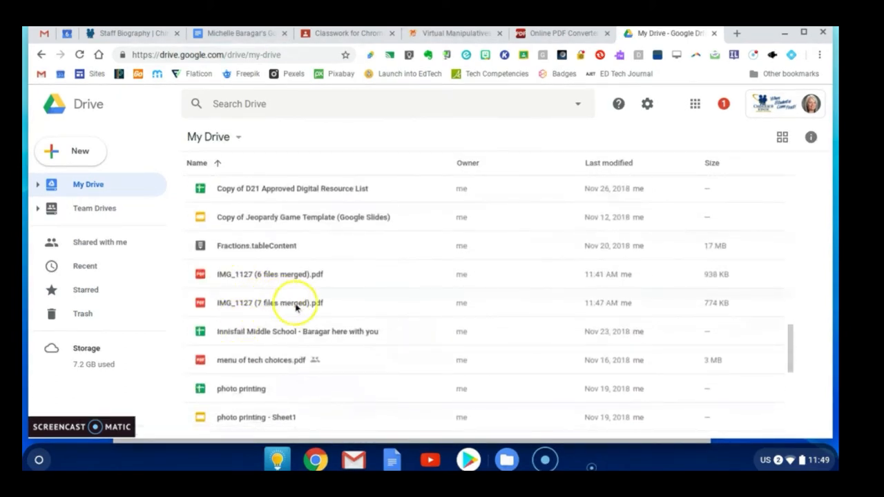
left_click(277, 304)
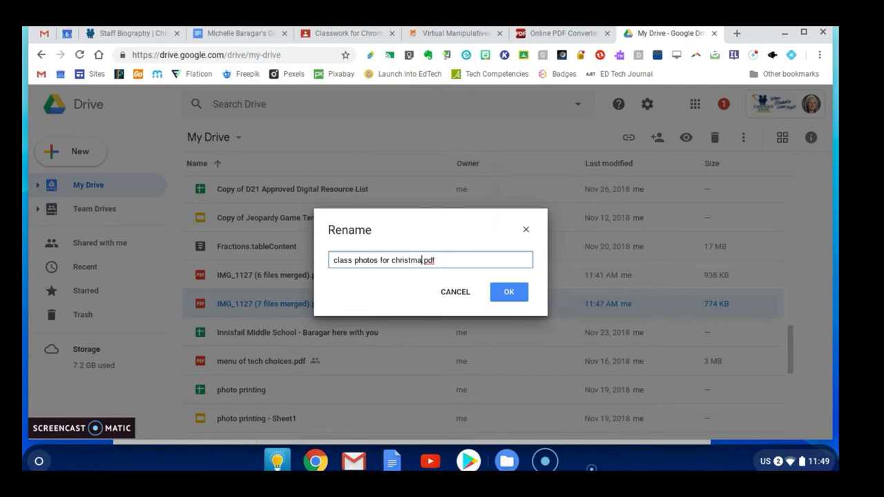
Step: Confirm the new name 'class photos for christmas concert.pdf' for the merged PDF
left_click(508, 292)
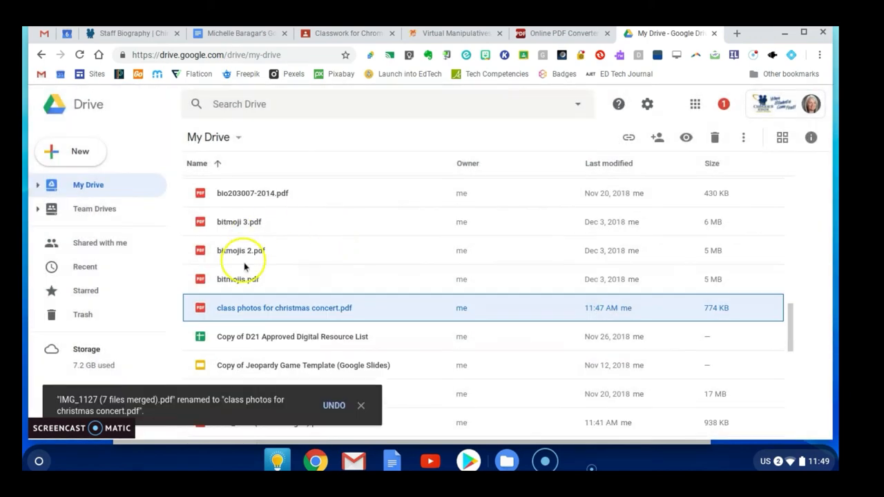
mouse_move(268, 275)
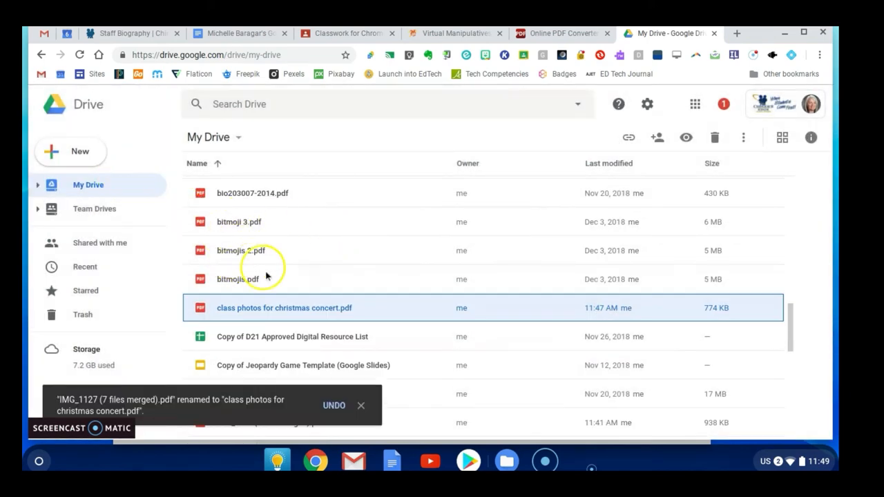
mouse_move(269, 312)
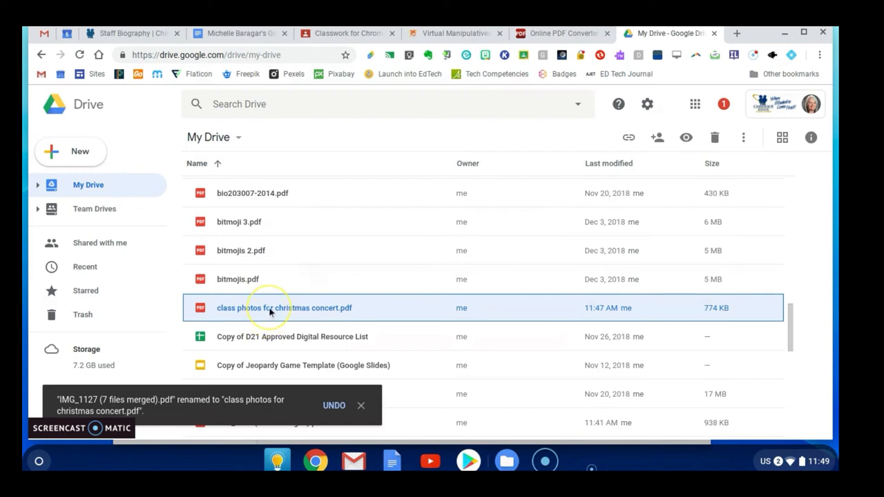
Step: Preview class photos for christmas concert.pdf and bring up its print preview with Ctrl+P
double_click(283, 308)
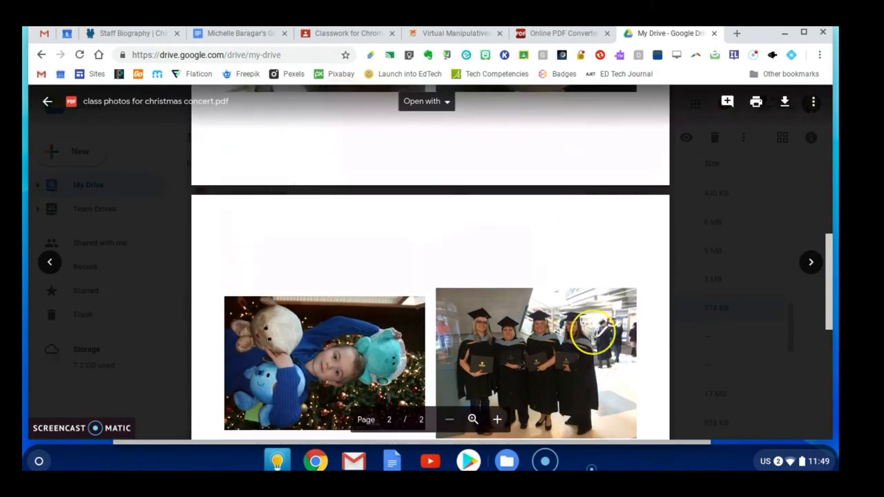
scroll("up", 3)
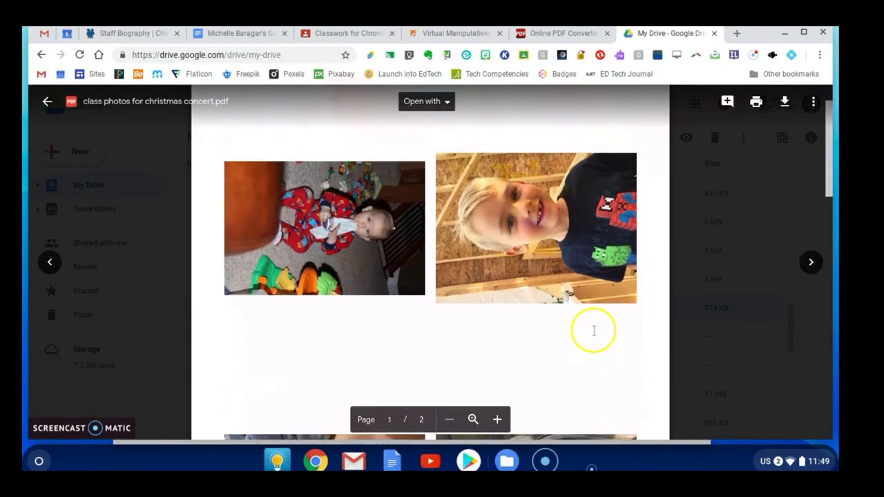
key("ctrl+p")
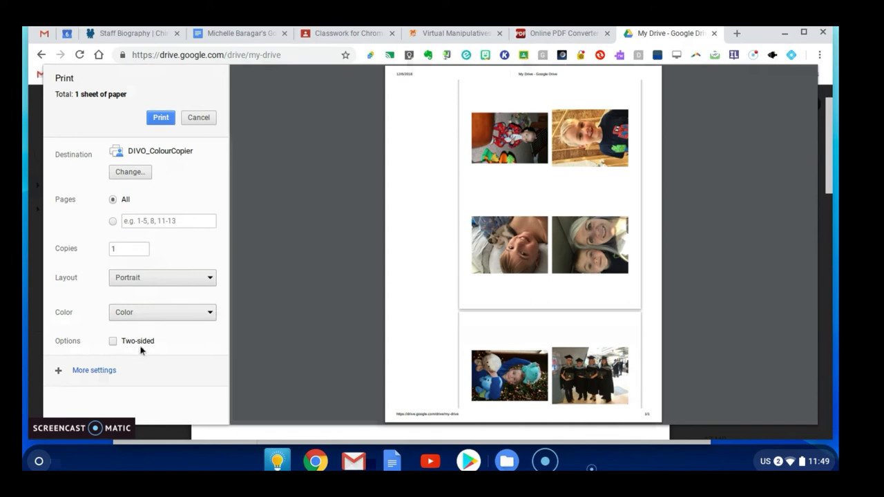
mouse_move(109, 397)
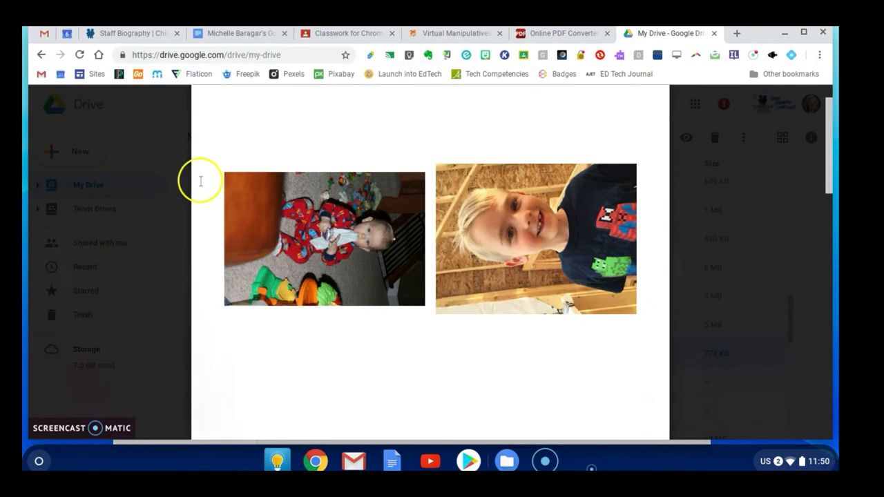
mouse_move(337, 182)
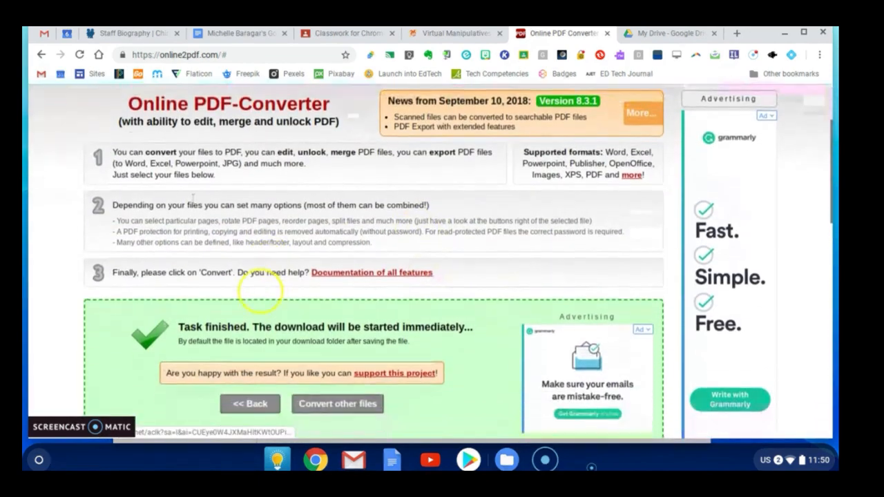
Step: Go back, set image orientation to 'Portrait, if required by rotation to the right', and reconvert
left_click(26, 54)
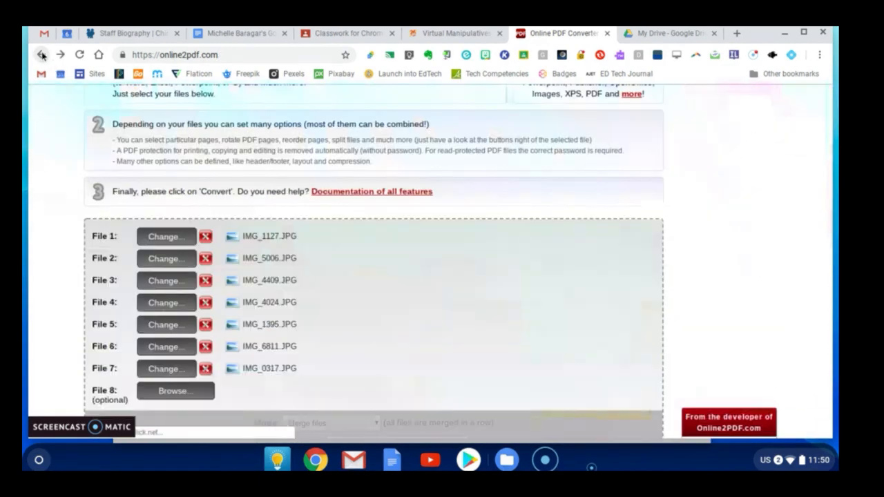
scroll("down", 3)
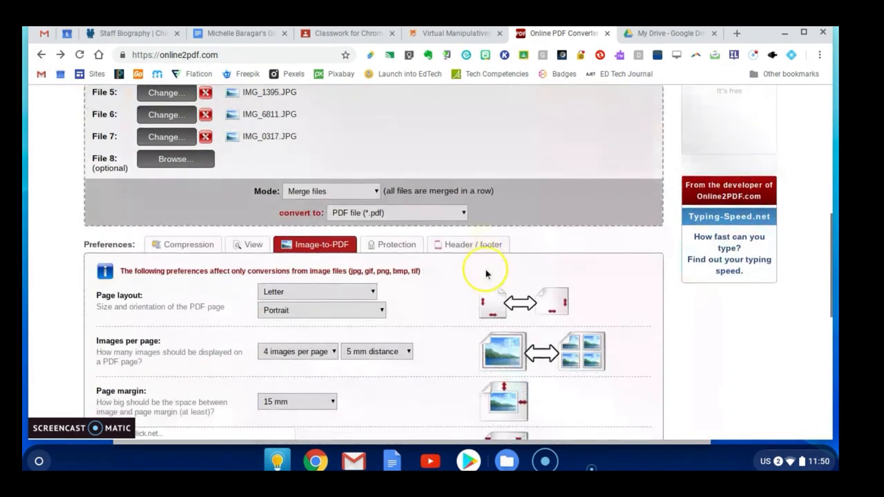
left_click(346, 226)
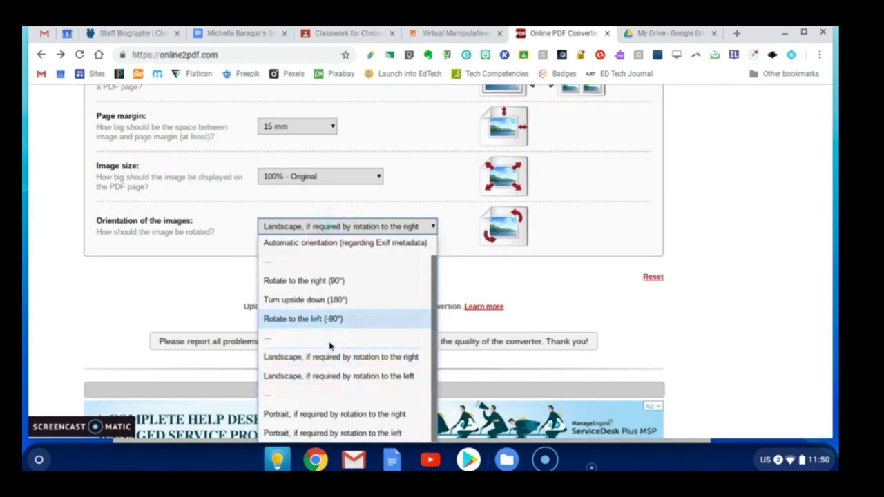
left_click(354, 415)
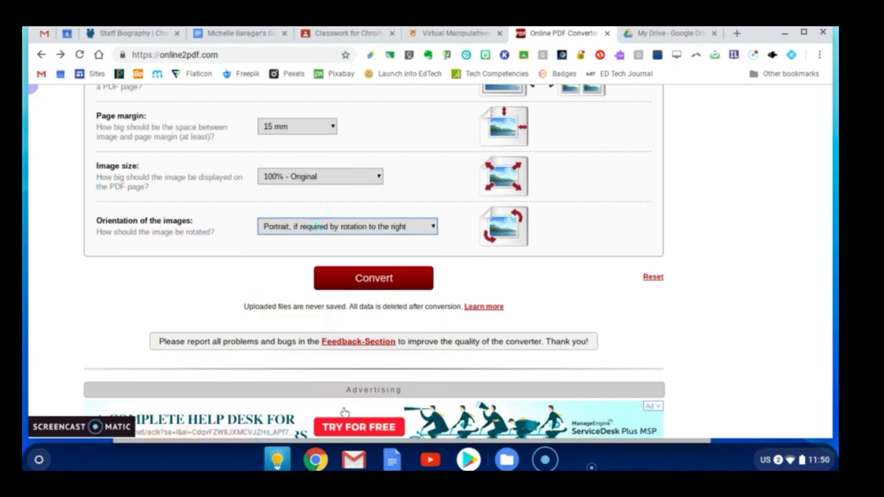
left_click(346, 227)
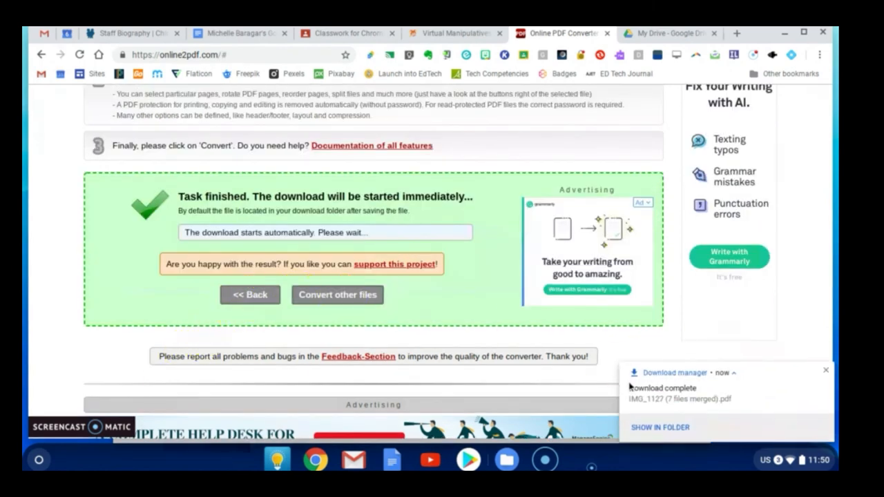
Step: Open the re-merged IMG_1127 (7 files merged).pdf from the download notification
left_click(659, 427)
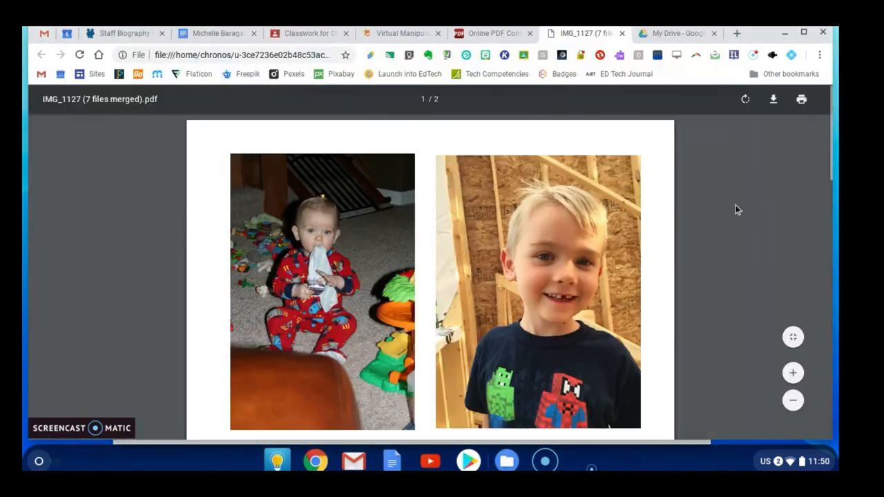
scroll("down", 3)
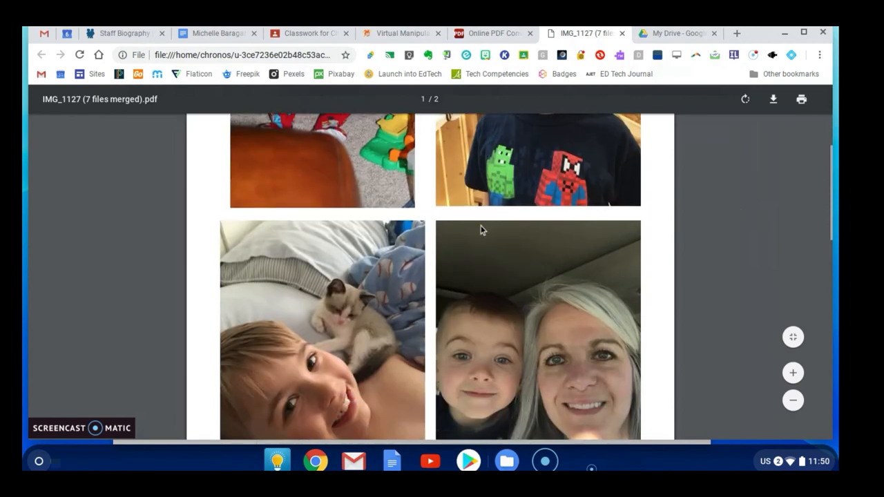
scroll("down", 3)
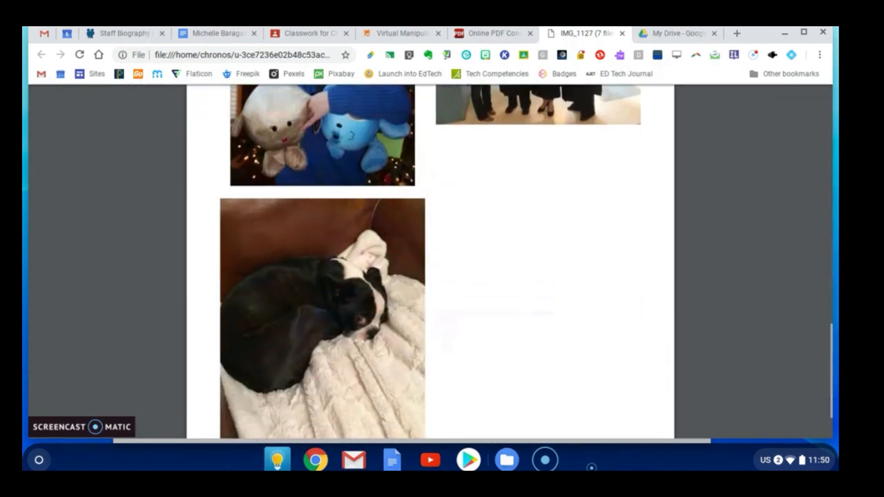
scroll("up", 3)
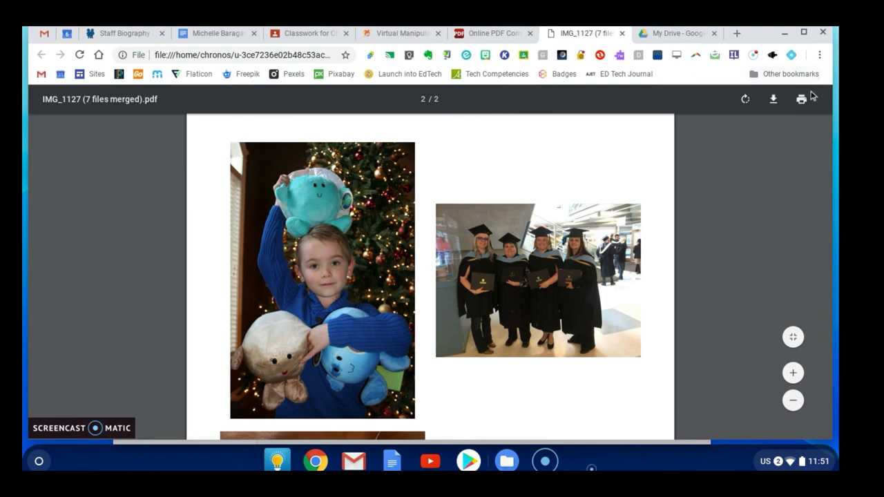
mouse_move(800, 100)
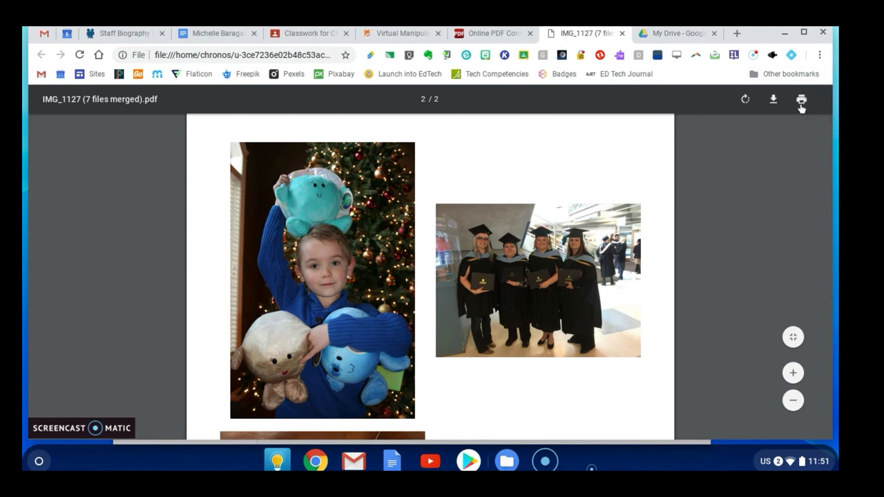
mouse_move(739, 123)
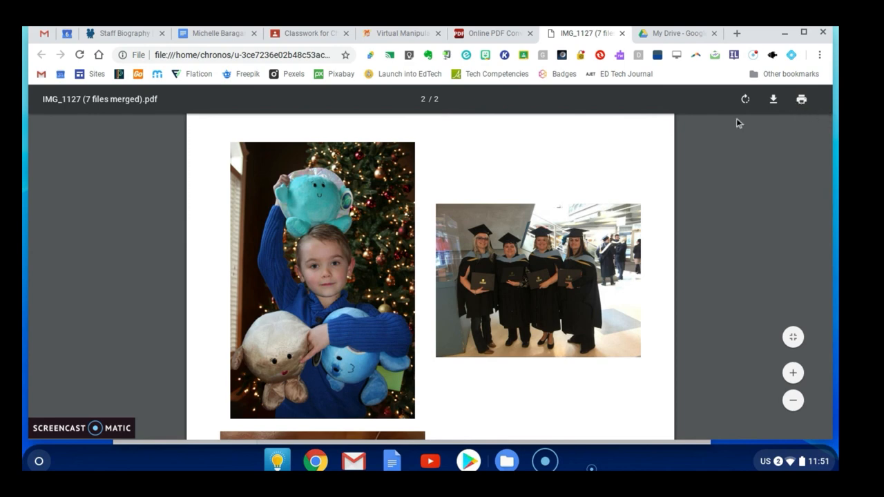
mouse_move(667, 175)
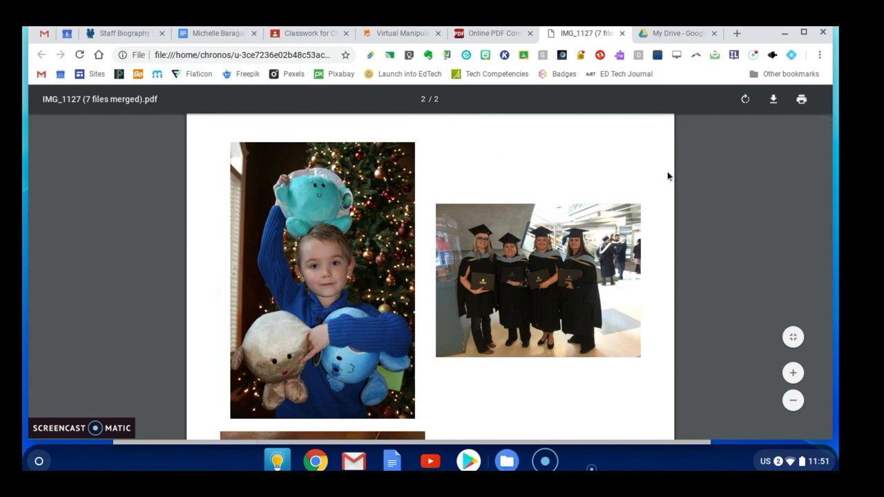
mouse_move(801, 100)
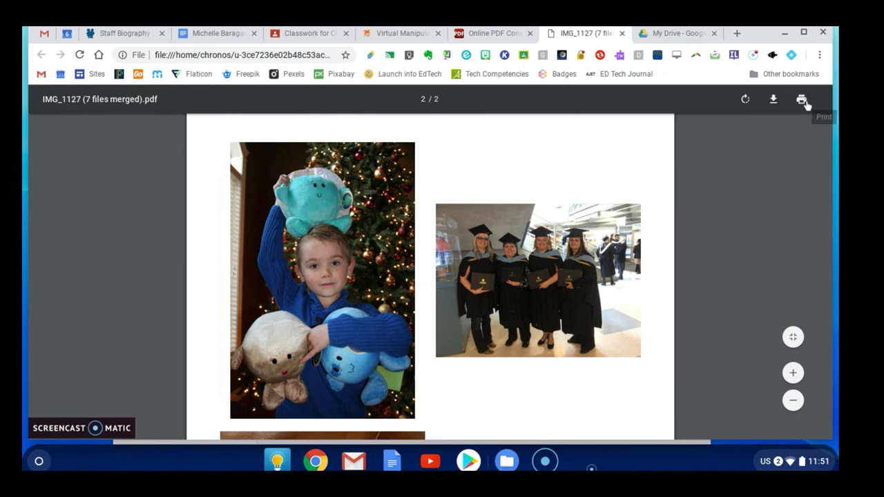